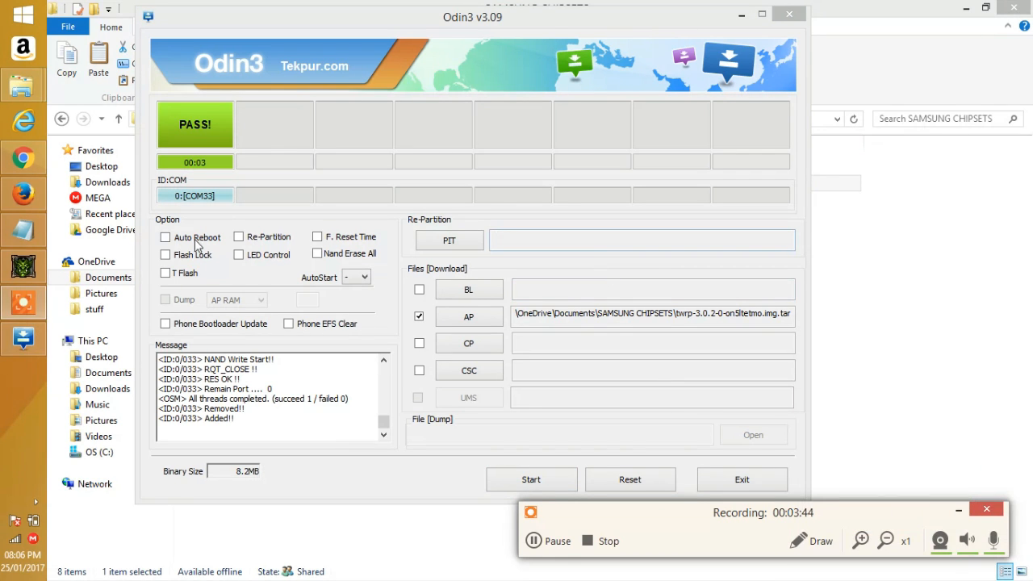
Flash the loaded TWRP .tar from the AP slot with Auto Reboot off until Odin shows PASS
click(165, 237)
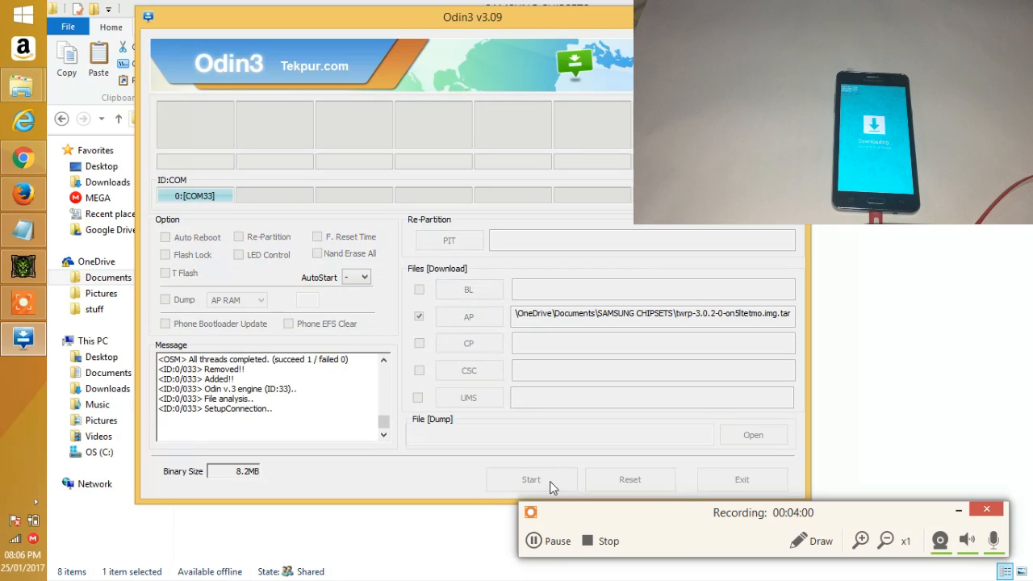
click(531, 479)
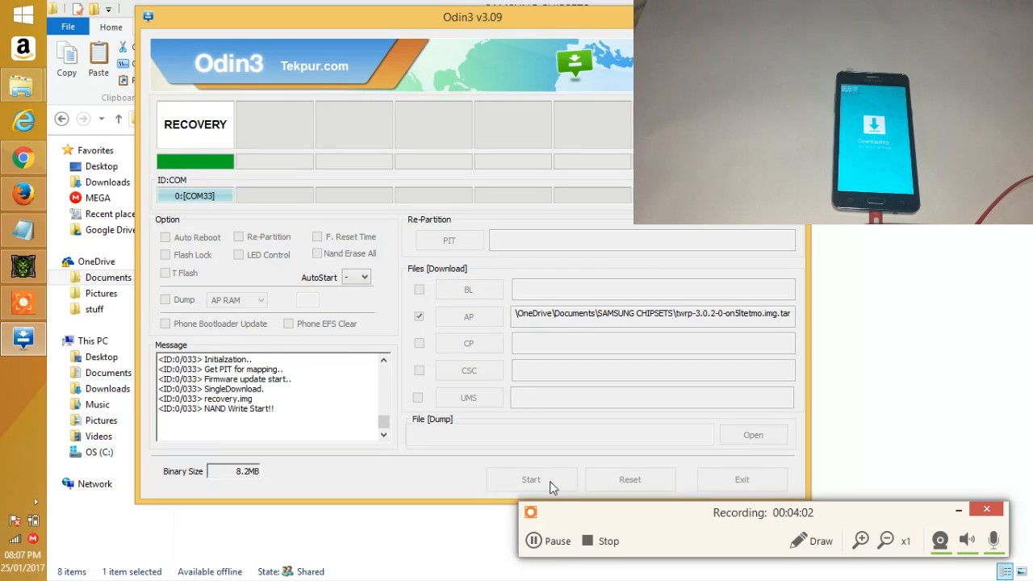
click(531, 480)
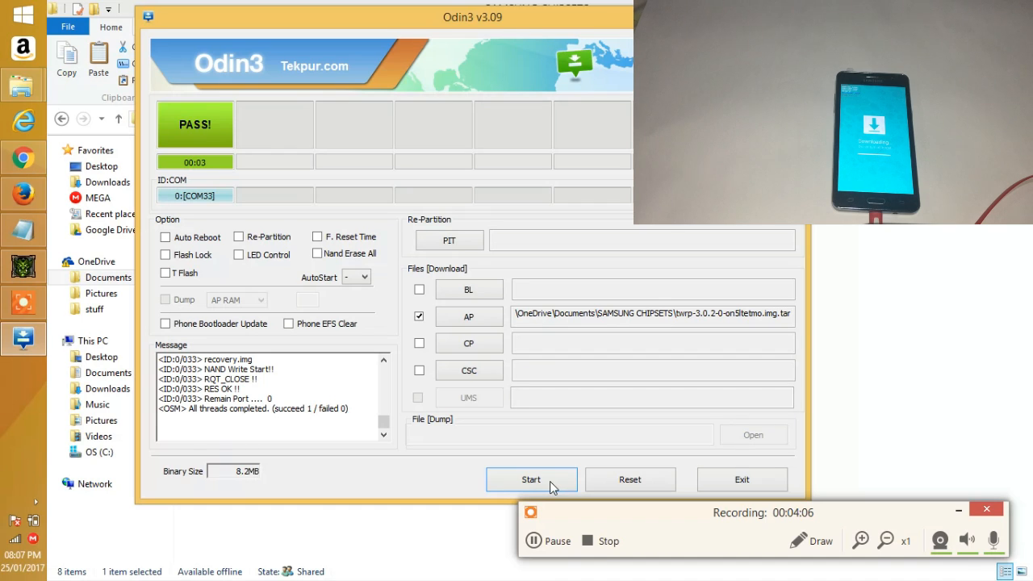
click(531, 480)
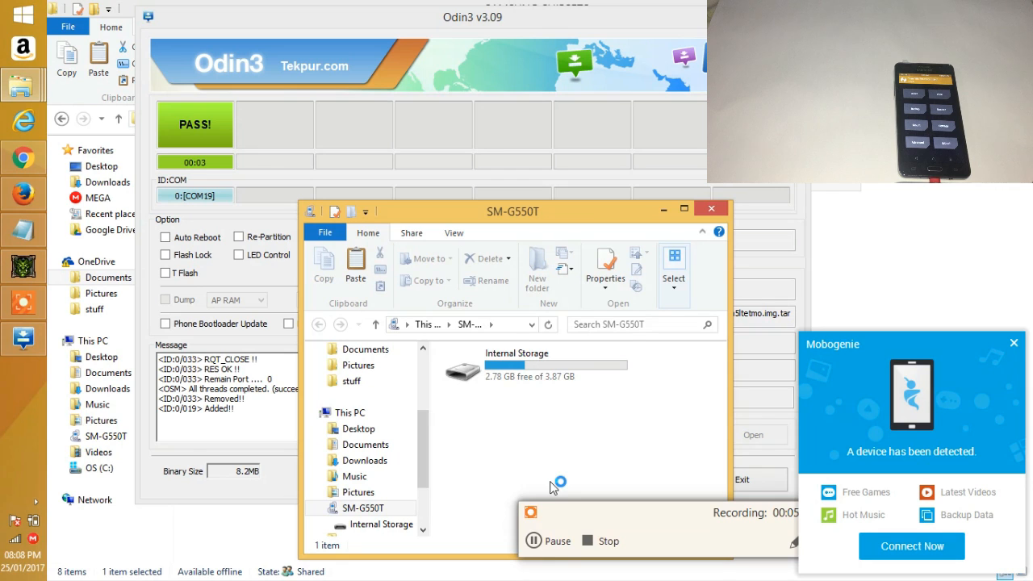
Dismiss the Mobogenie popup and paste the copied file into the phone's Internal Storage
click(1014, 342)
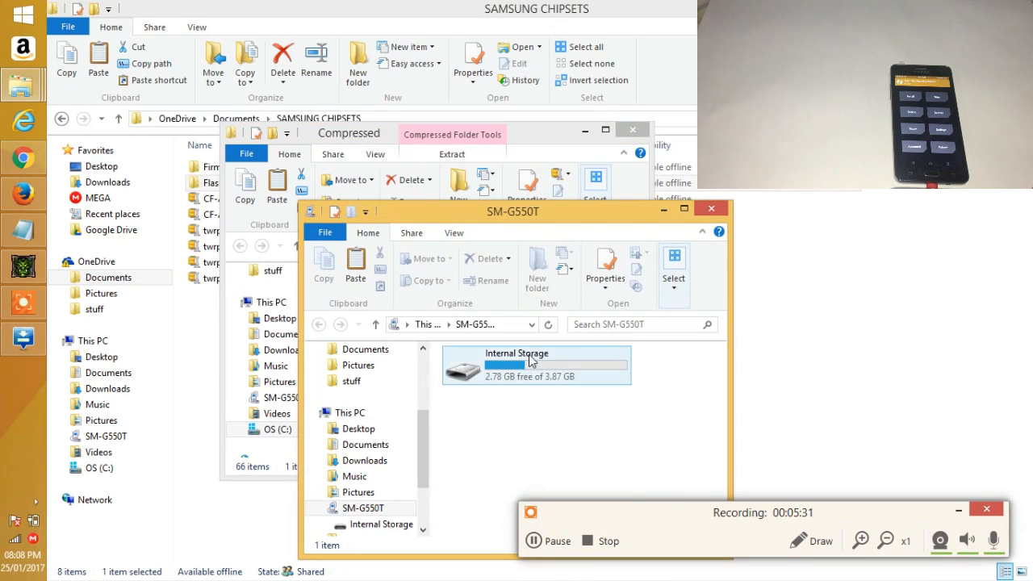
double_click(536, 364)
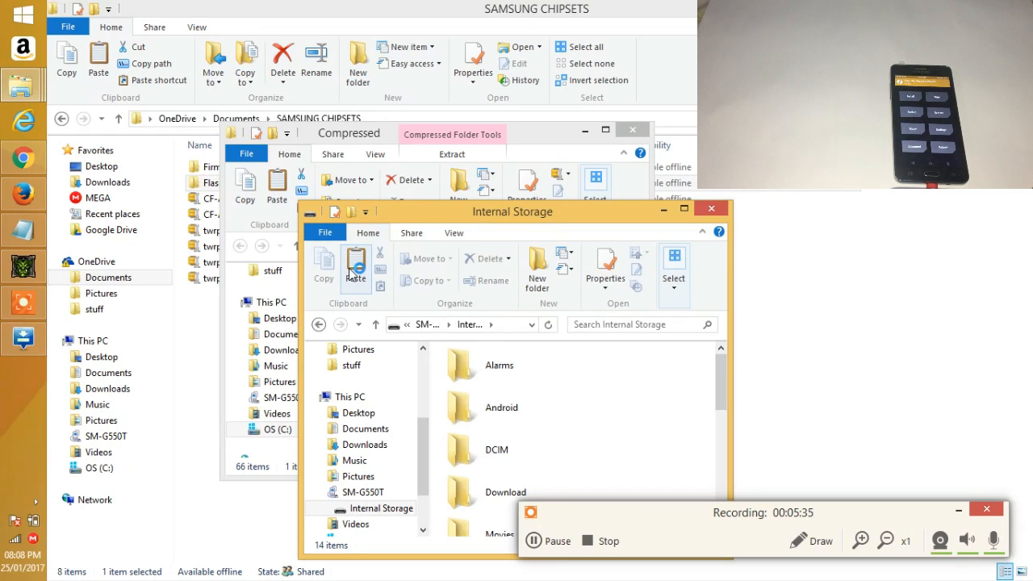
click(355, 266)
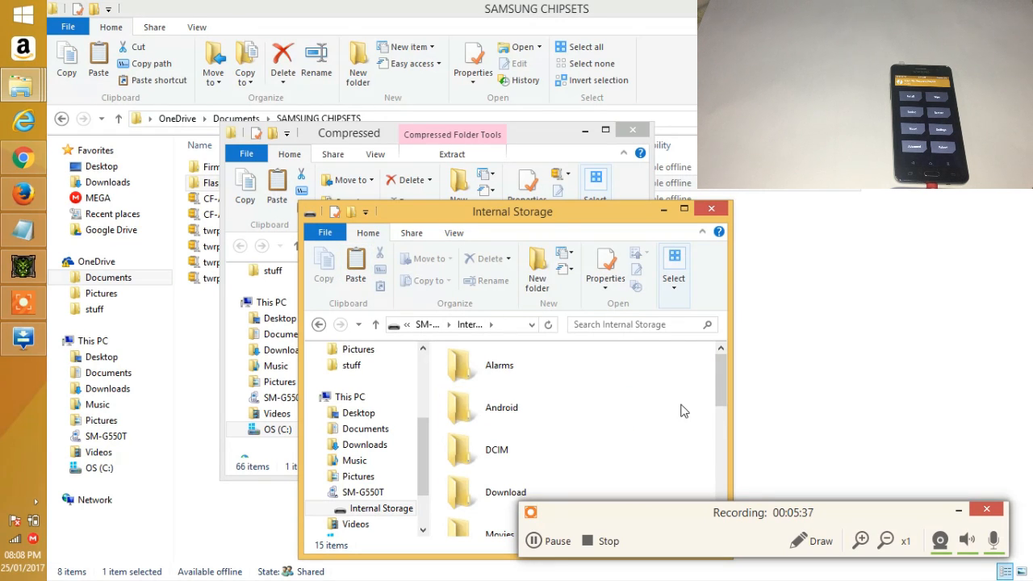